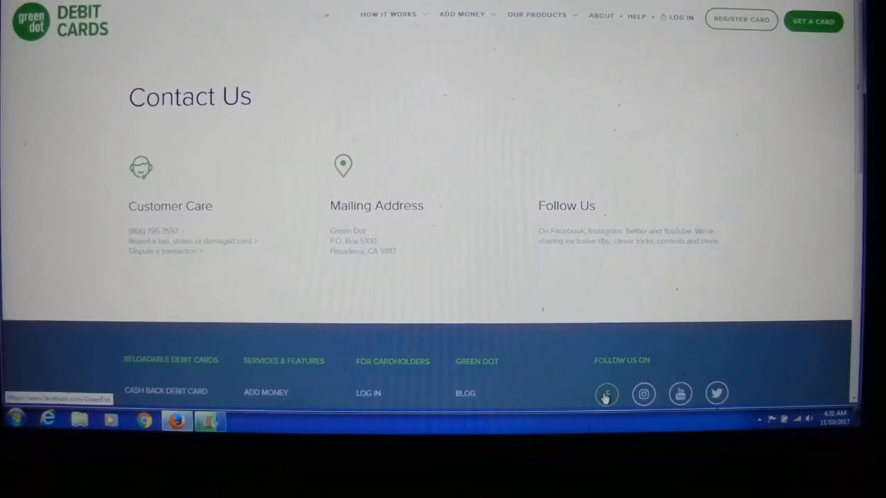
pyautogui.scroll(-3)
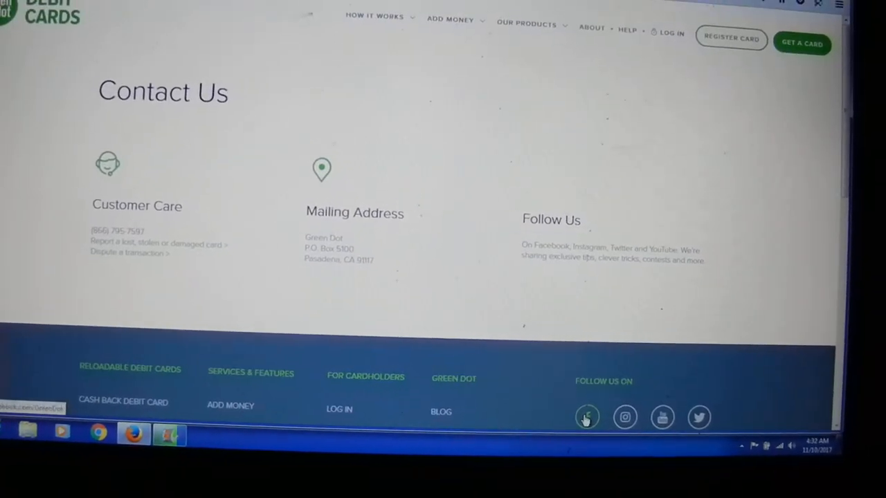
pyautogui.scroll(-3)
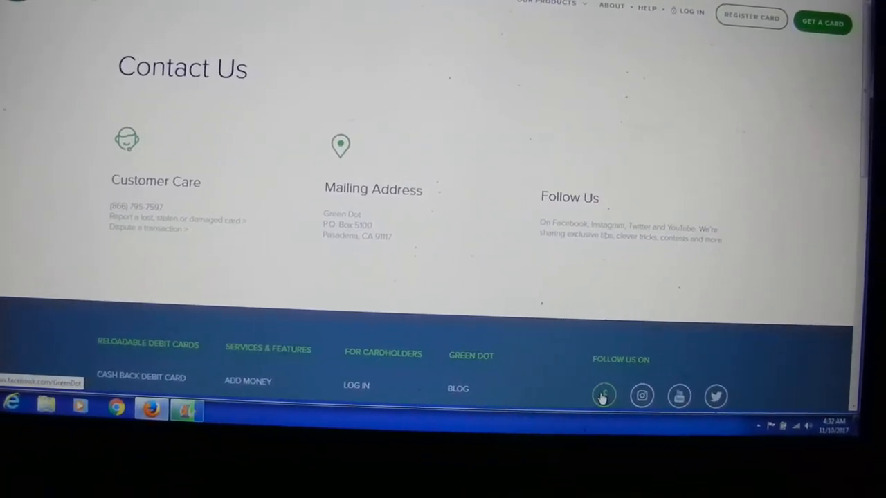